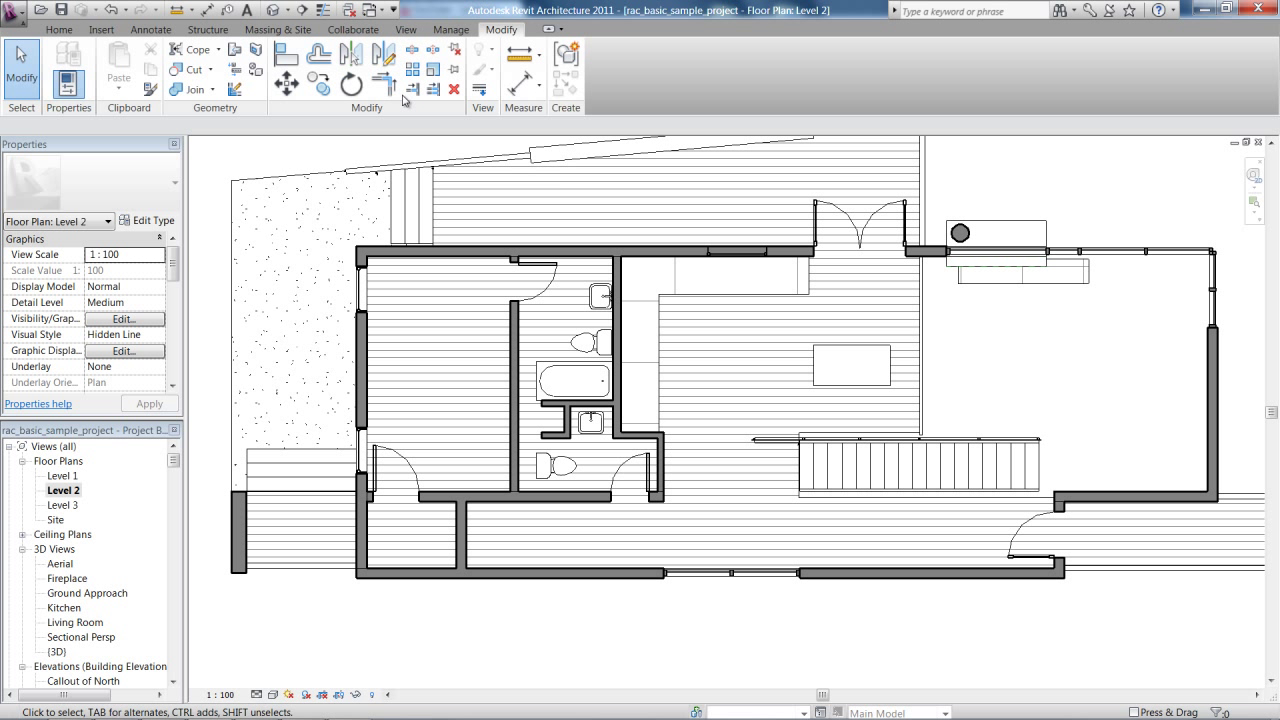
pyautogui.moveTo(432, 88)
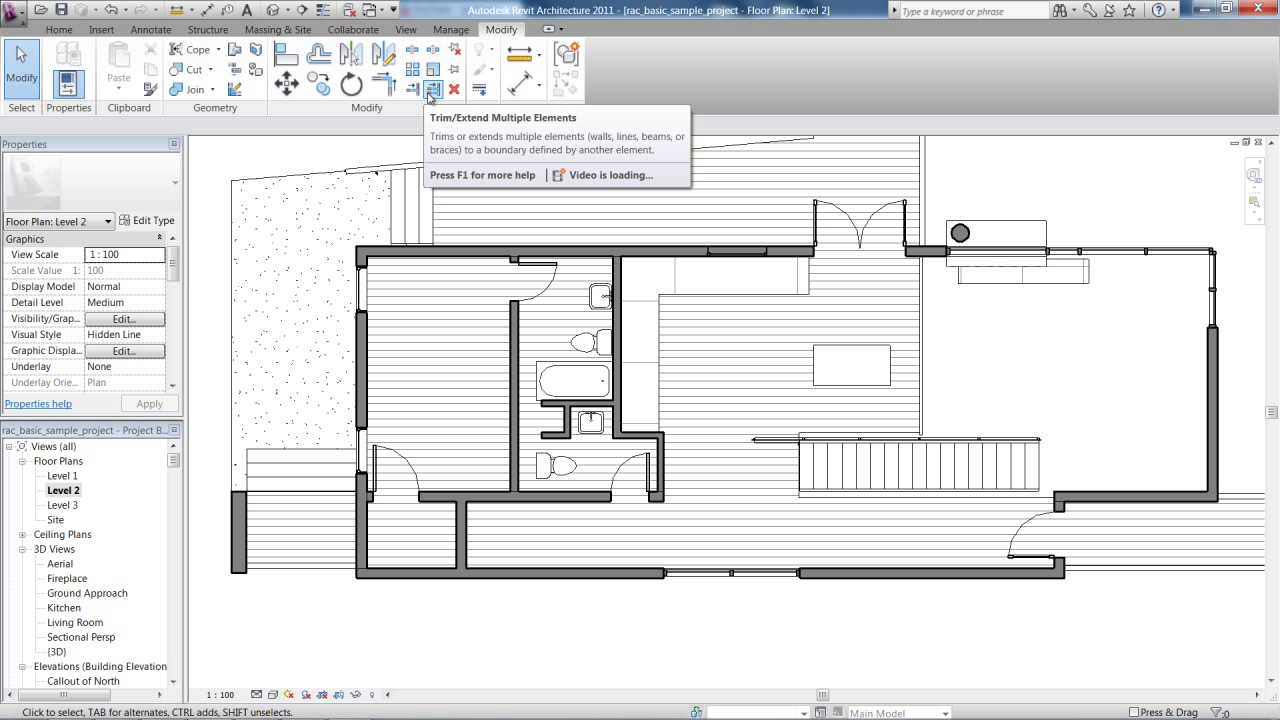
pyautogui.moveTo(384, 84)
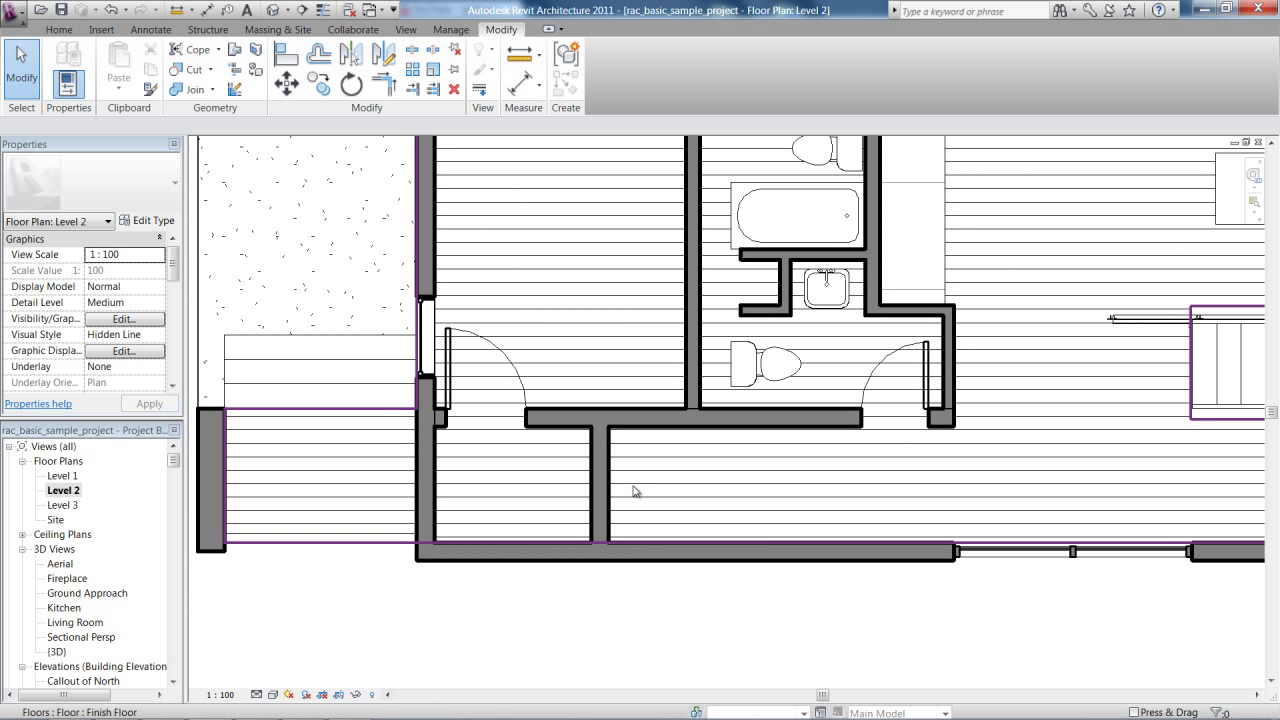
# Start Trim/Extend to Corner to join the wall below the bathroom with the partition beneath it
pyautogui.click(684, 552)
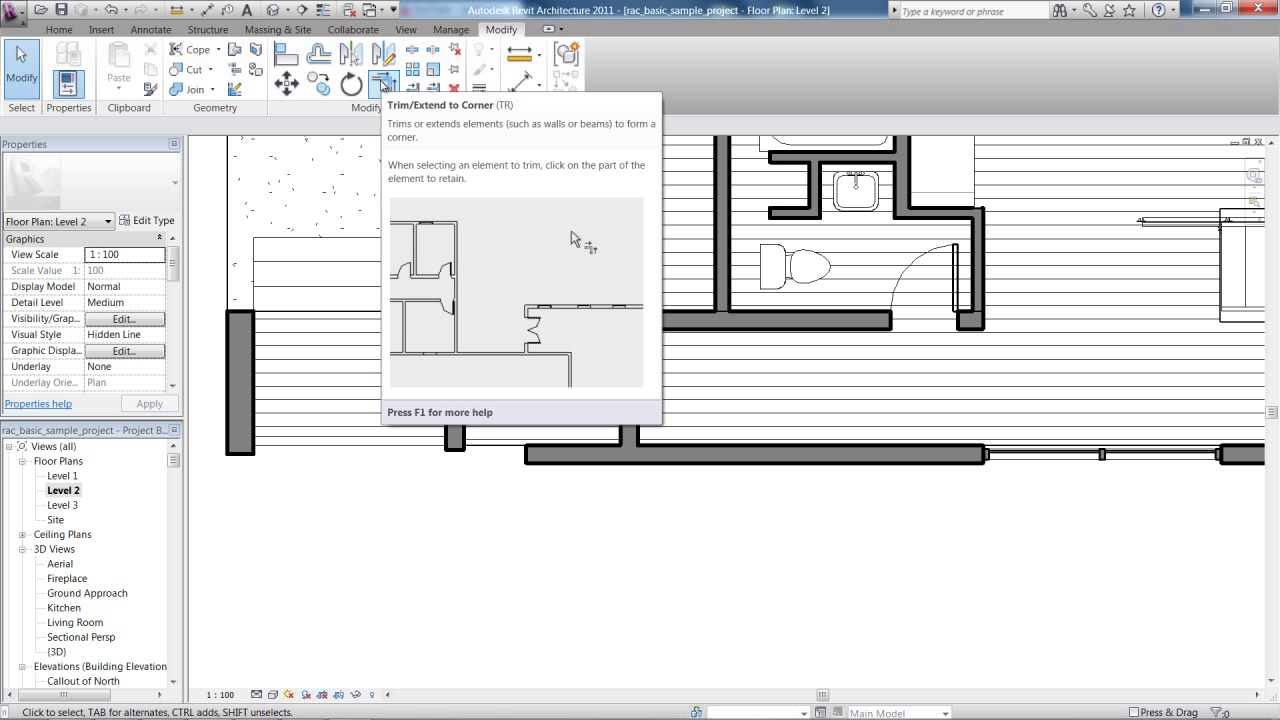
pyautogui.click(384, 84)
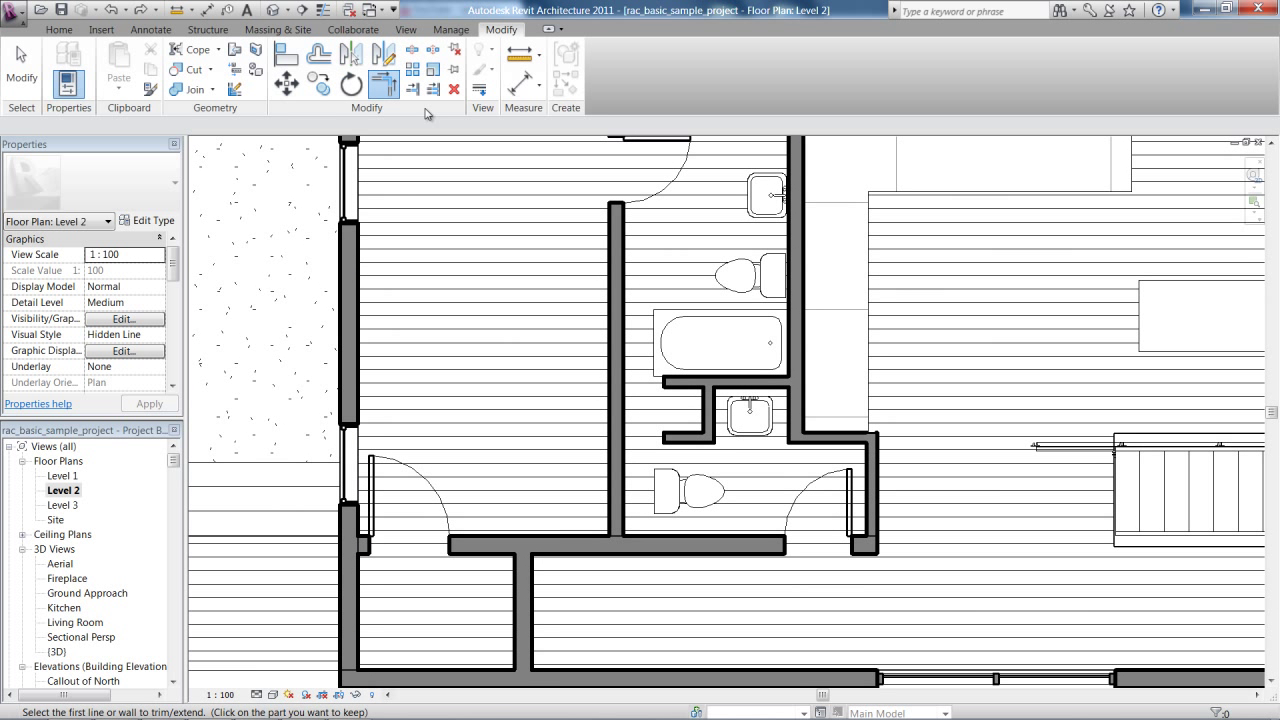
# Switch to Trim/Extend Multiple Elements so the left bathroom wall can serve as the boundary
pyautogui.click(412, 88)
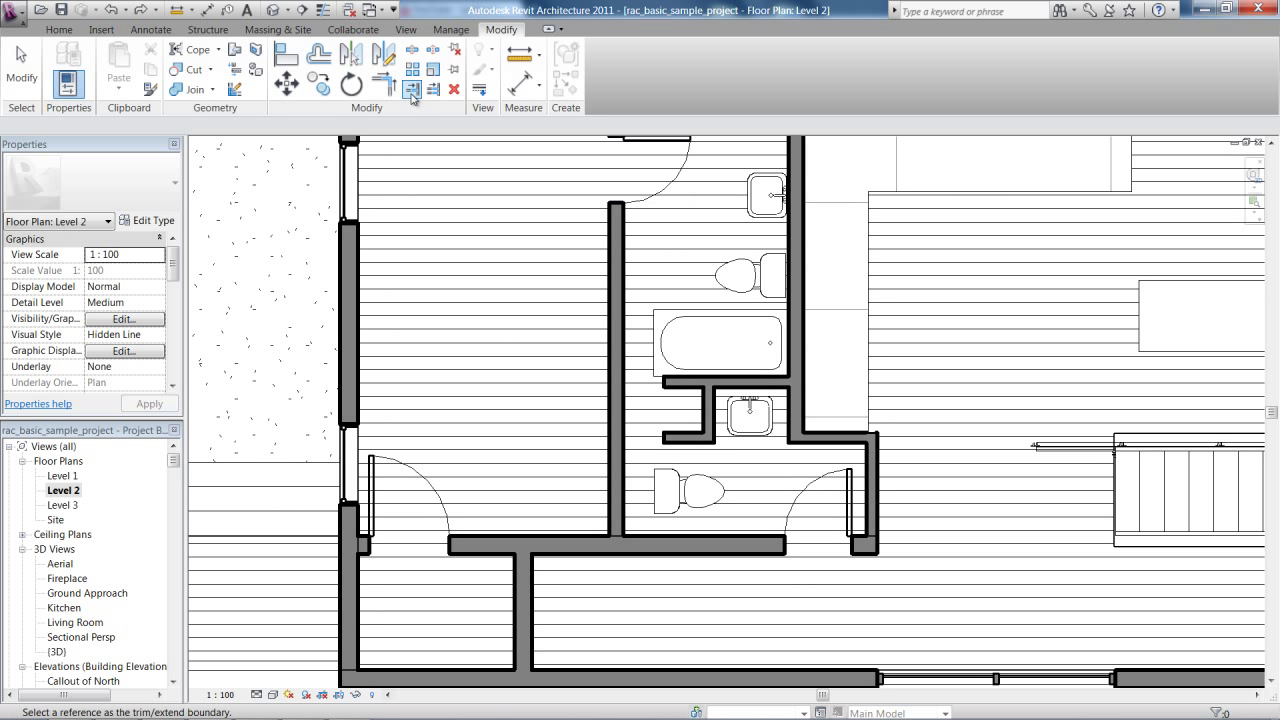
pyautogui.moveTo(412, 88)
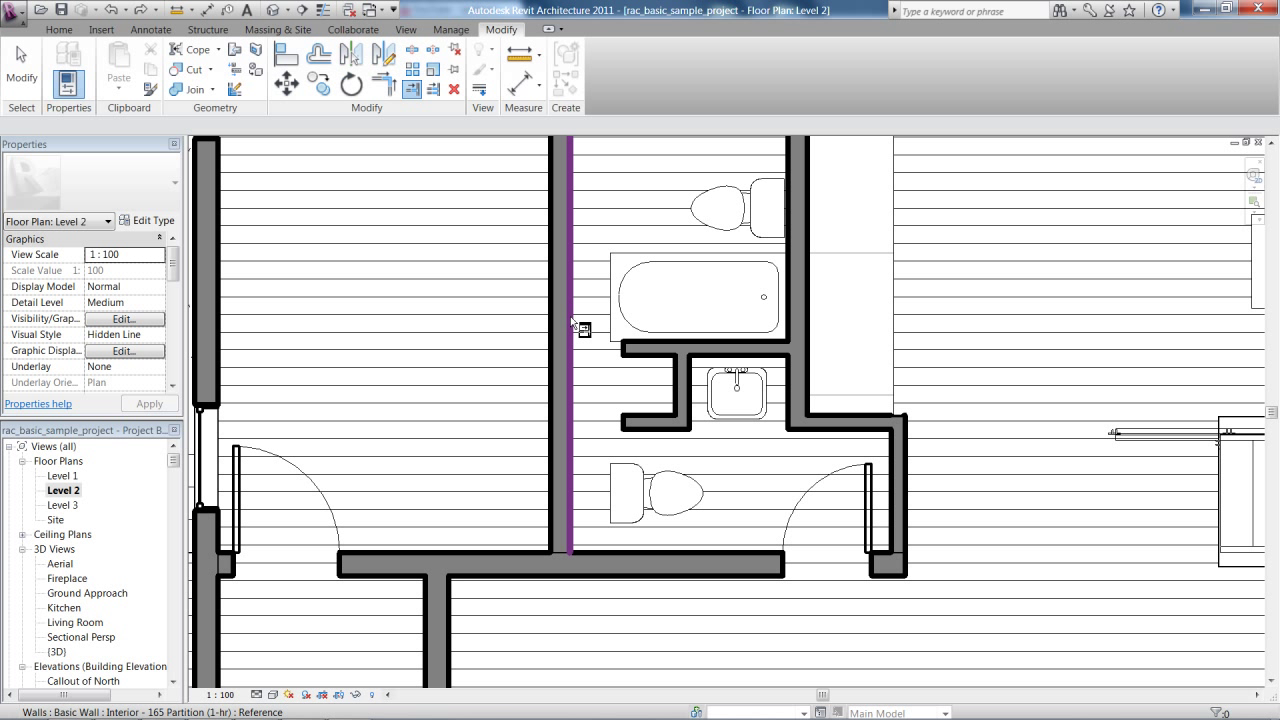
pyautogui.moveTo(576, 324)
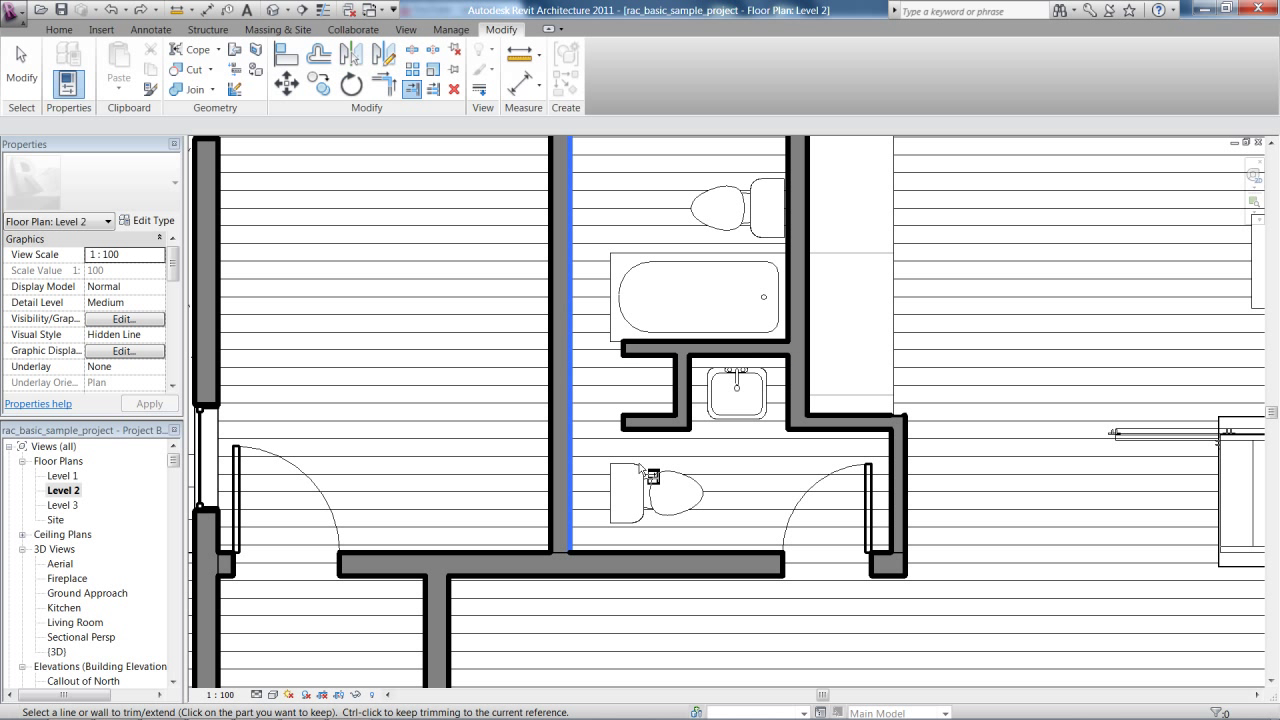
pyautogui.moveTo(650, 348)
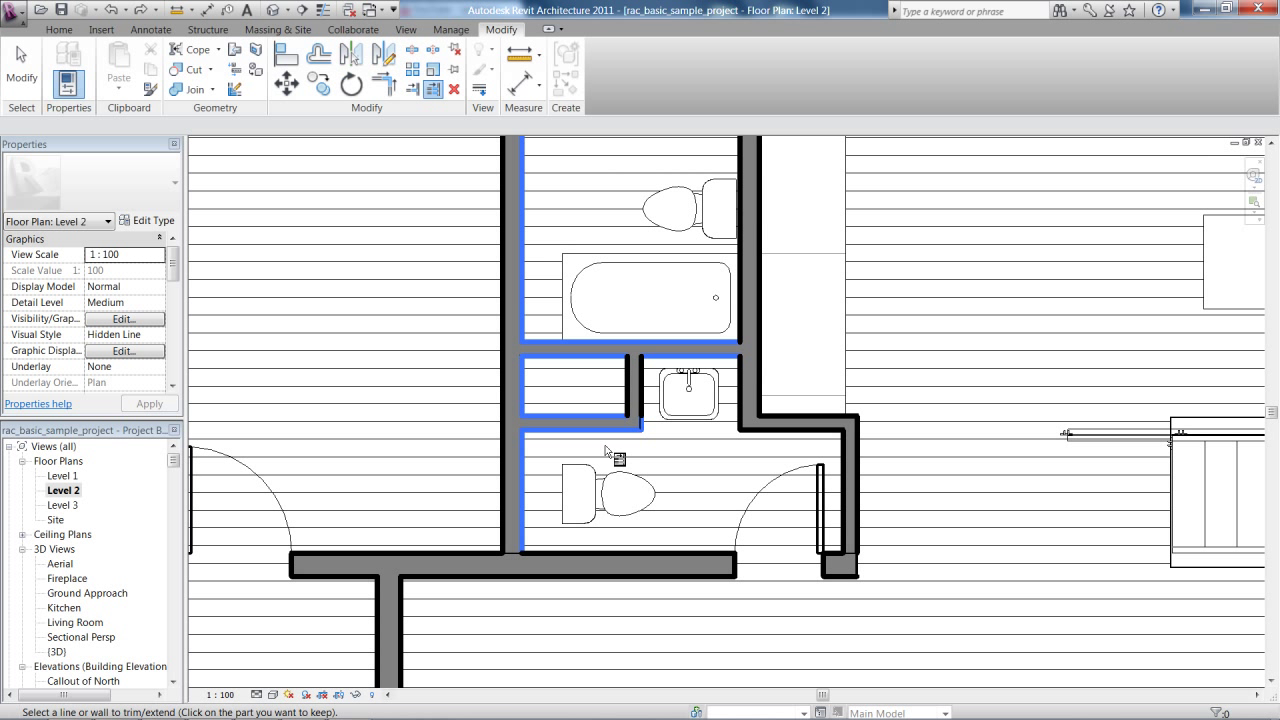
# Finish extending the short sink walls to the left bathroom wall and return to Modify
pyautogui.click(616, 414)
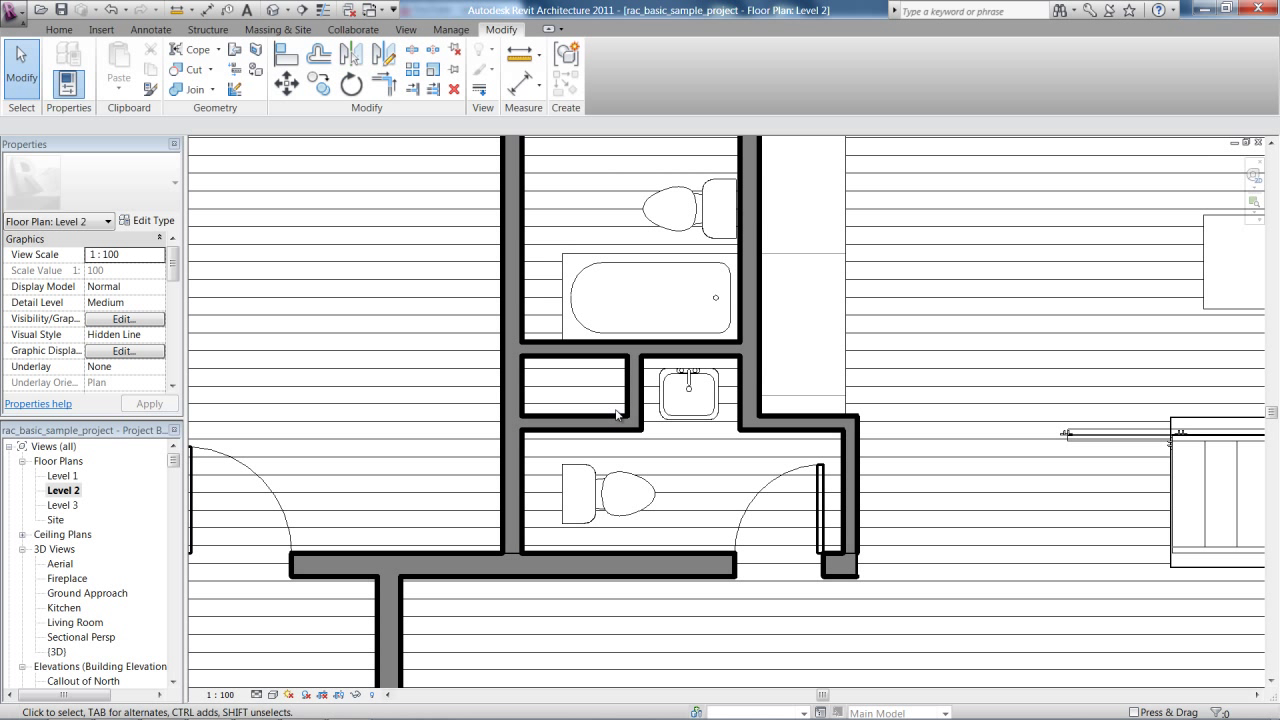